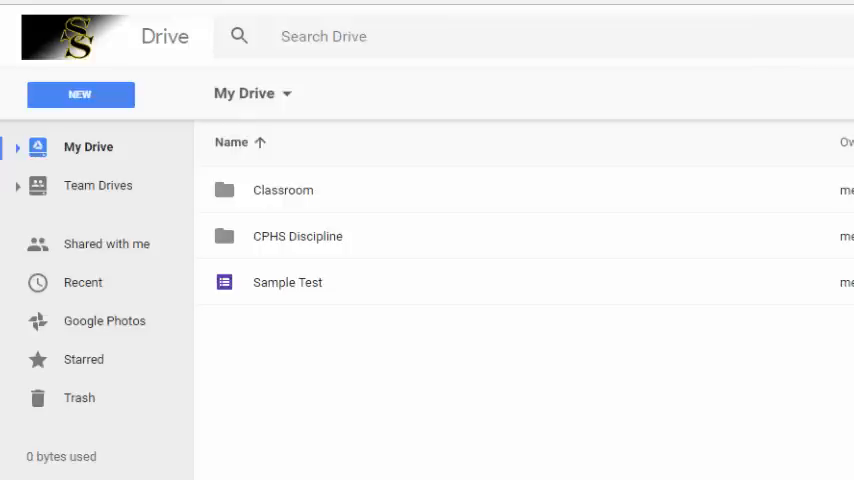
{"action": "mouse_move", "coordinate": [190, 344]}
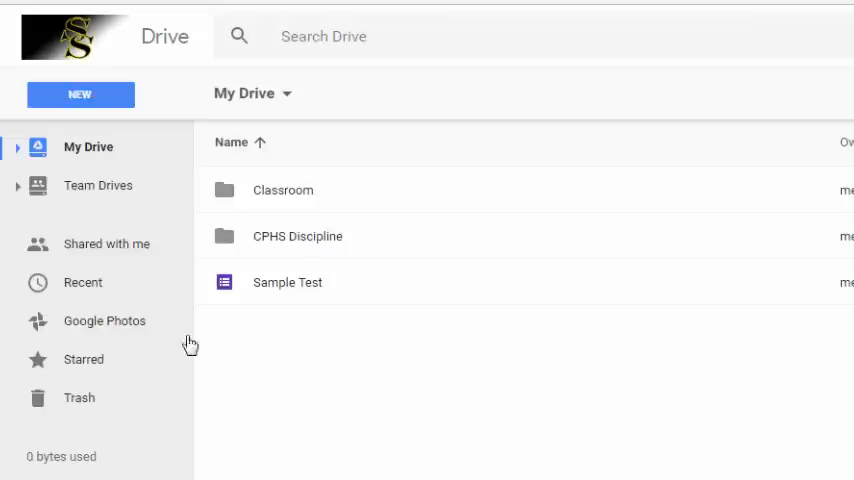
{"action": "mouse_move", "coordinate": [98, 186]}
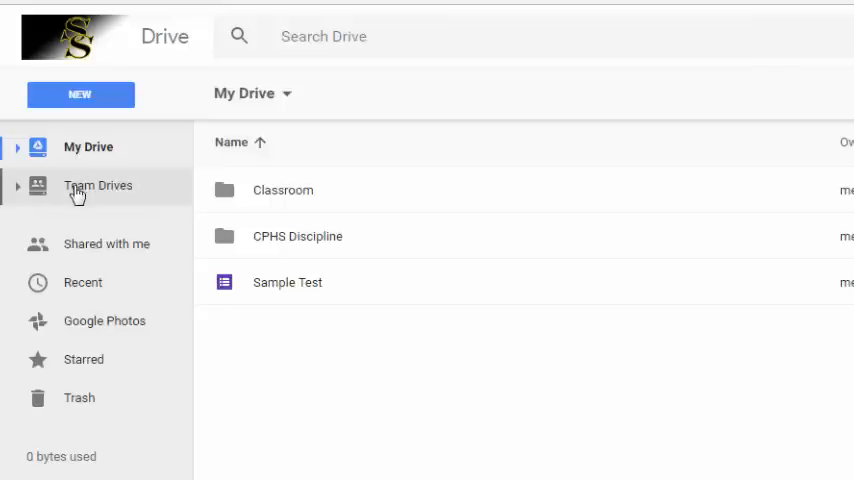
Create a new Team Drive named 'My Team' from the Team Drives area.
{"action": "left_click", "coordinate": [96, 184]}
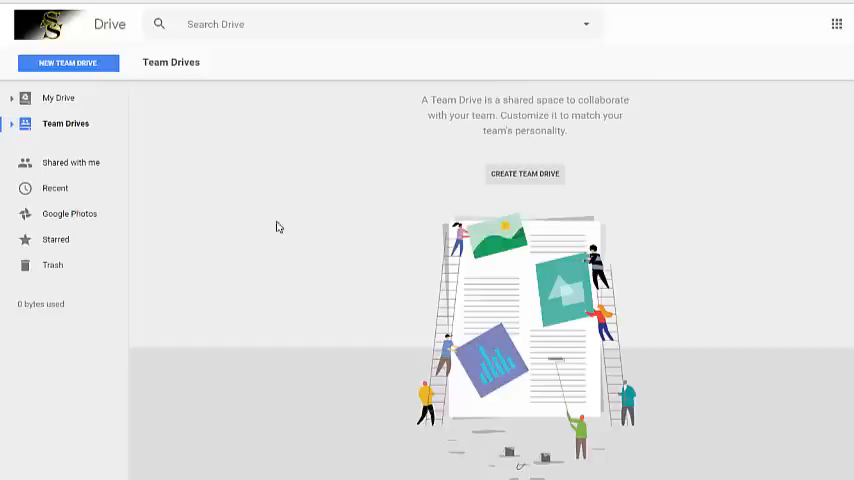
{"action": "mouse_move", "coordinate": [580, 128]}
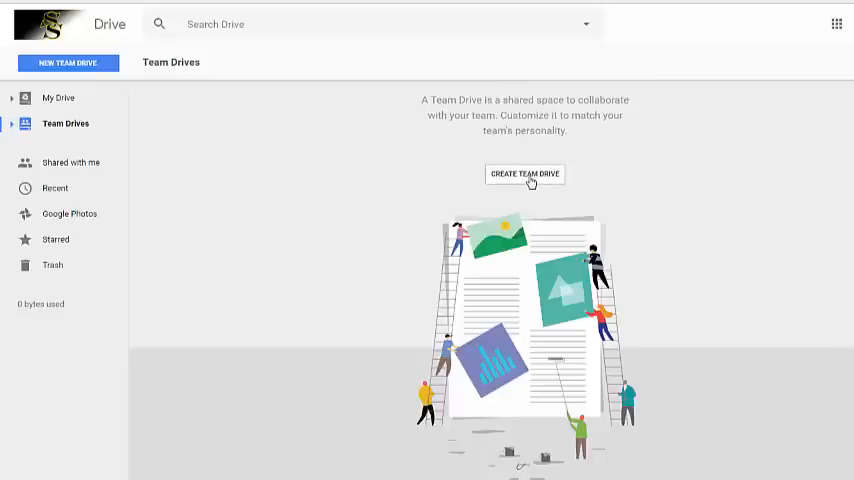
{"action": "left_click", "coordinate": [524, 172]}
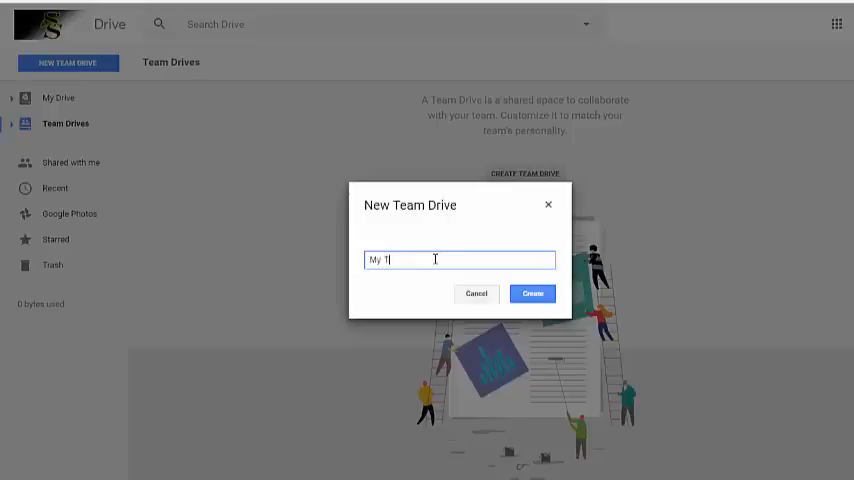
{"action": "type", "text": "Team"}
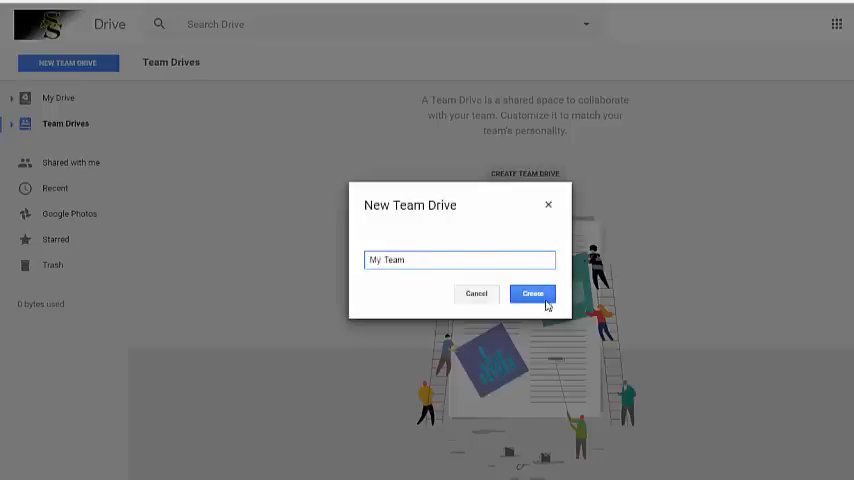
{"action": "left_click", "coordinate": [532, 292]}
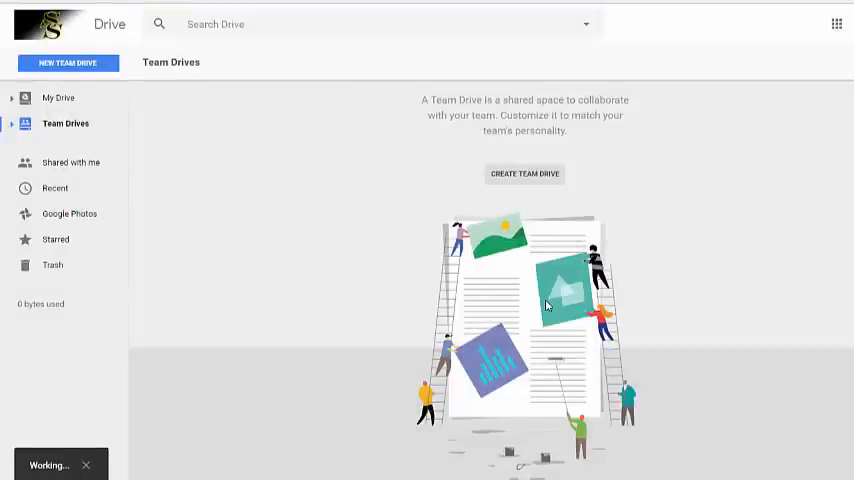
Apply the orange desk picture from the theme gallery as My Team's header theme.
{"action": "left_click", "coordinate": [524, 172]}
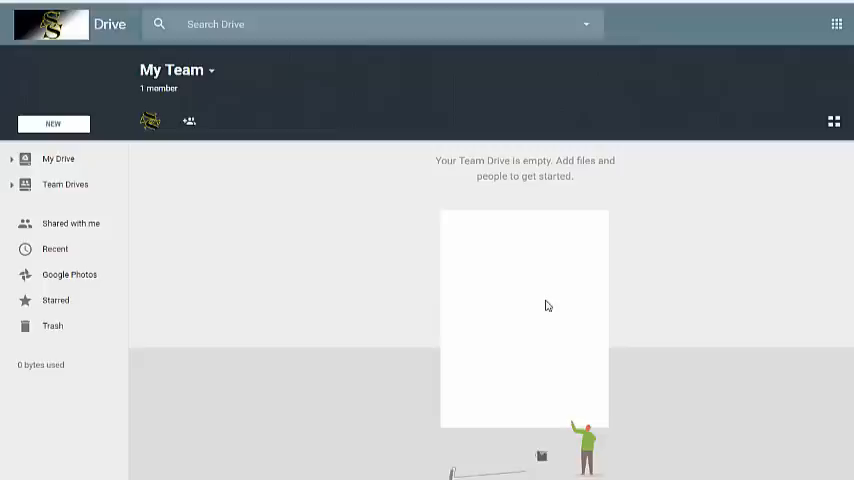
{"action": "mouse_move", "coordinate": [408, 232]}
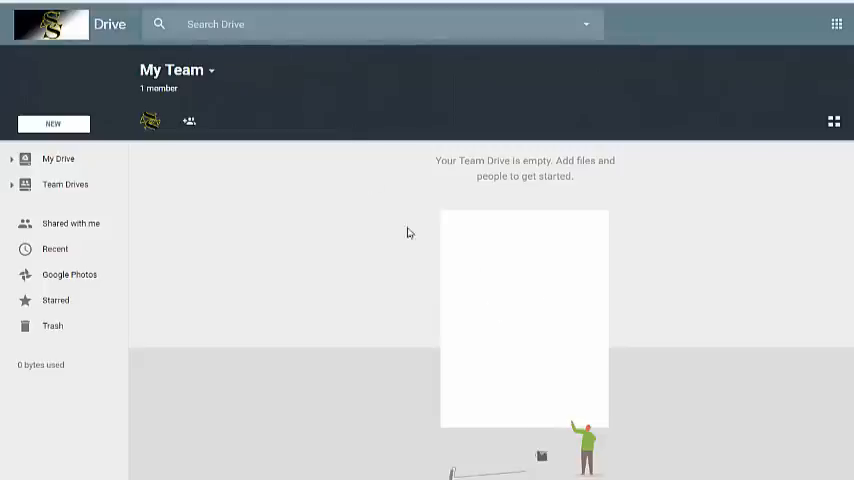
{"action": "mouse_move", "coordinate": [344, 104]}
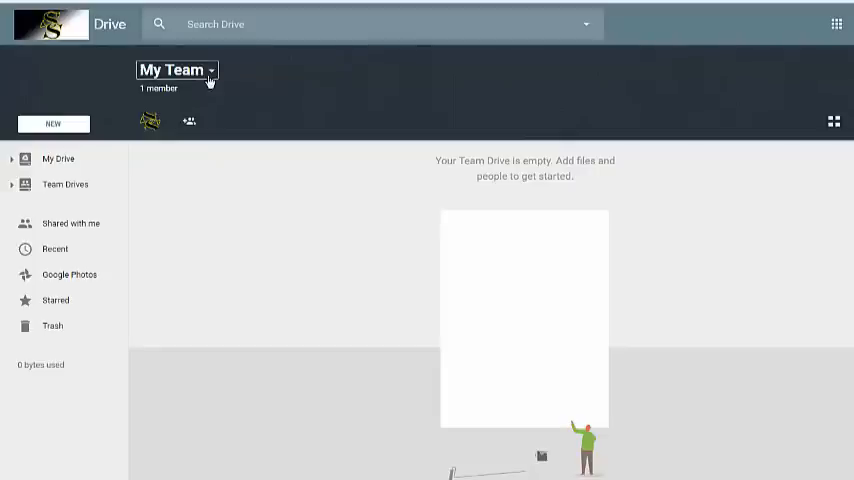
{"action": "left_click", "coordinate": [176, 68]}
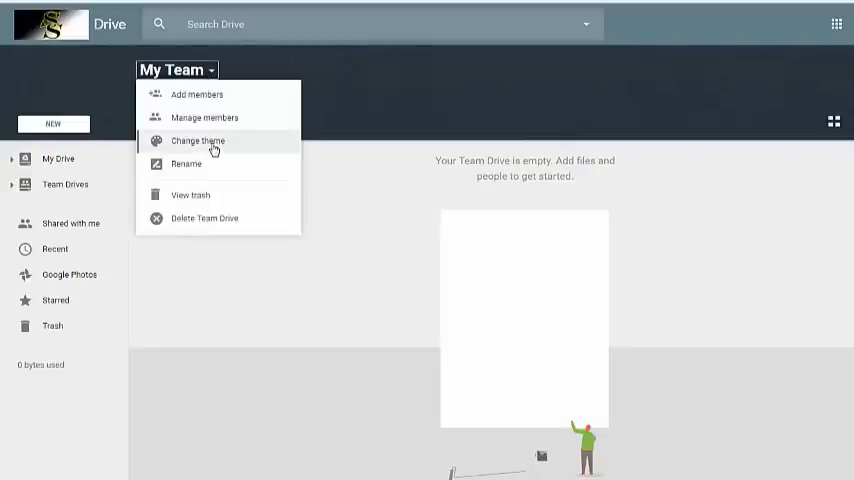
{"action": "left_click", "coordinate": [196, 140]}
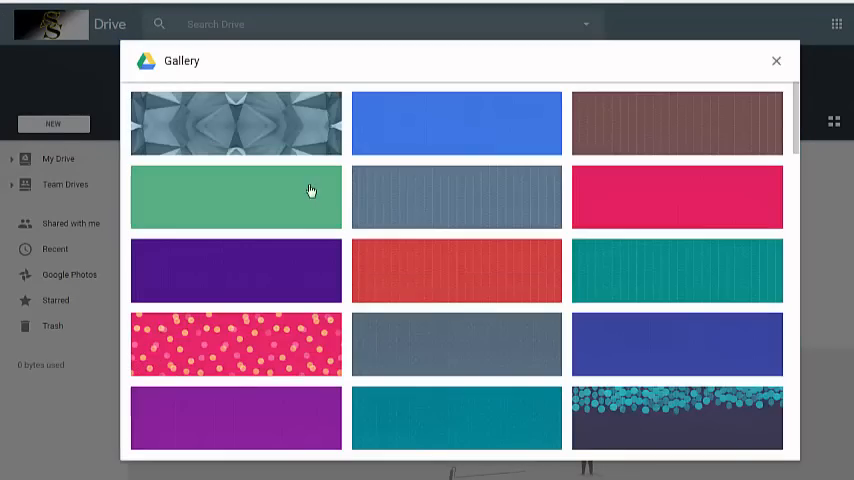
{"action": "scroll", "scroll_direction": "down", "scroll_amount": 3}
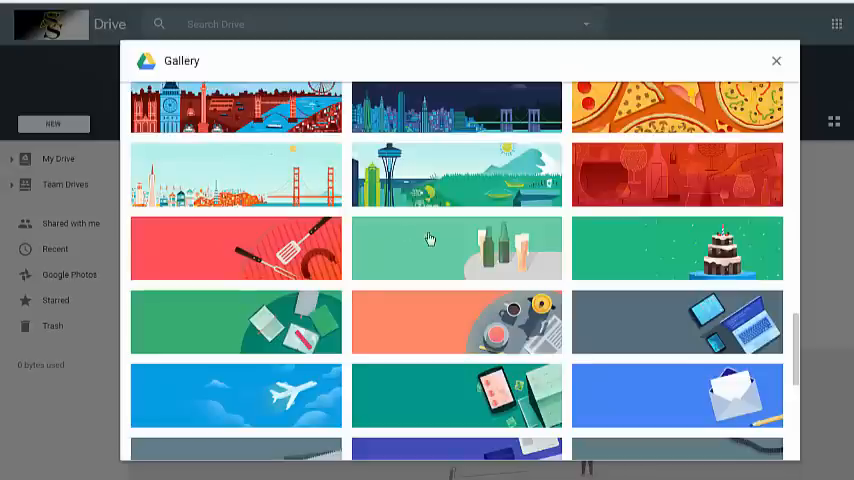
{"action": "left_click", "coordinate": [456, 320]}
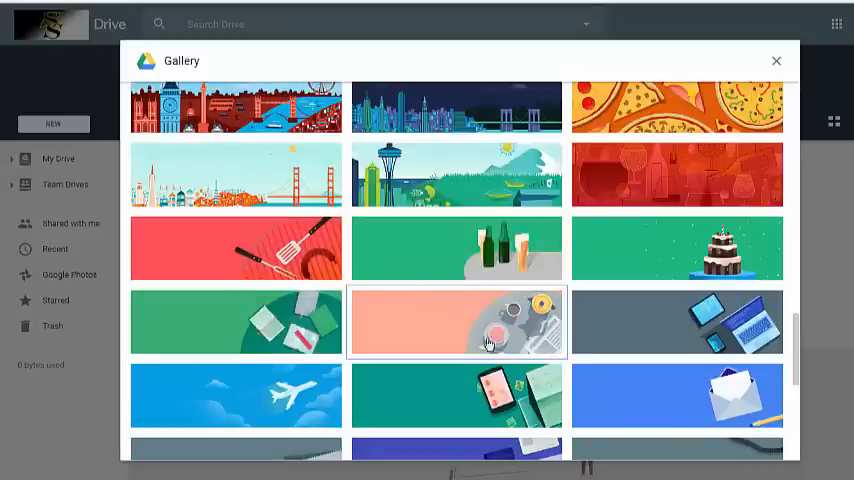
{"action": "left_click", "coordinate": [456, 320]}
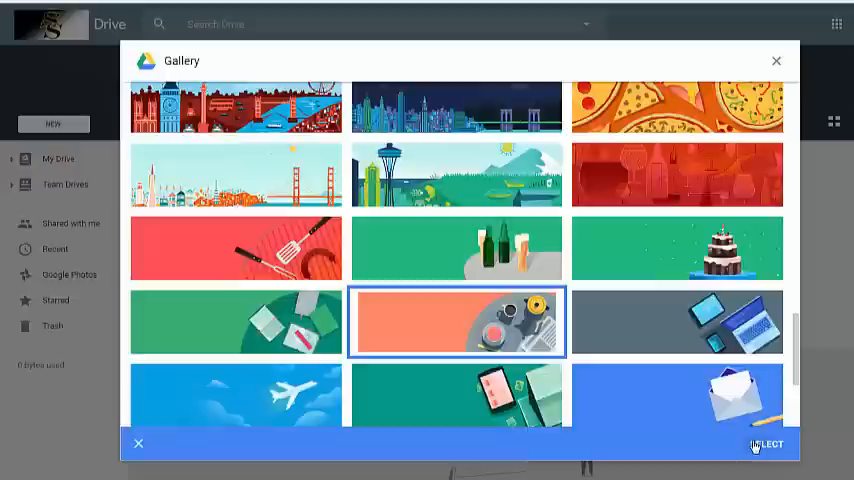
{"action": "left_click", "coordinate": [768, 444]}
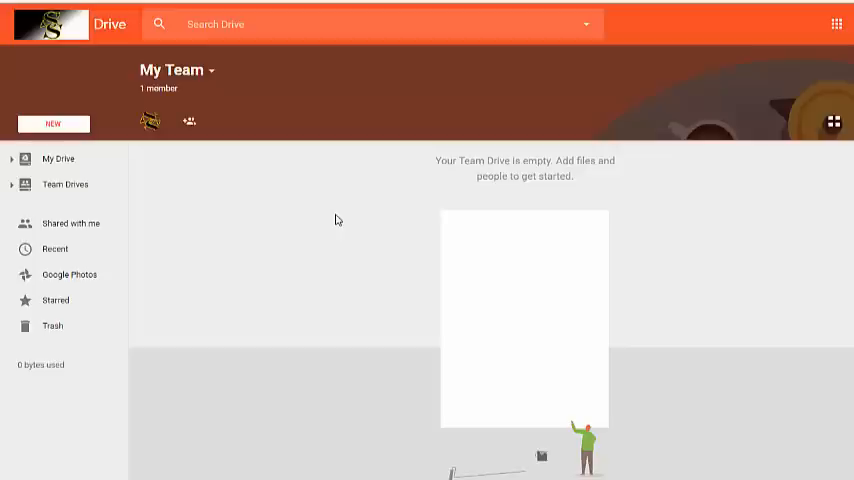
{"action": "mouse_move", "coordinate": [260, 202]}
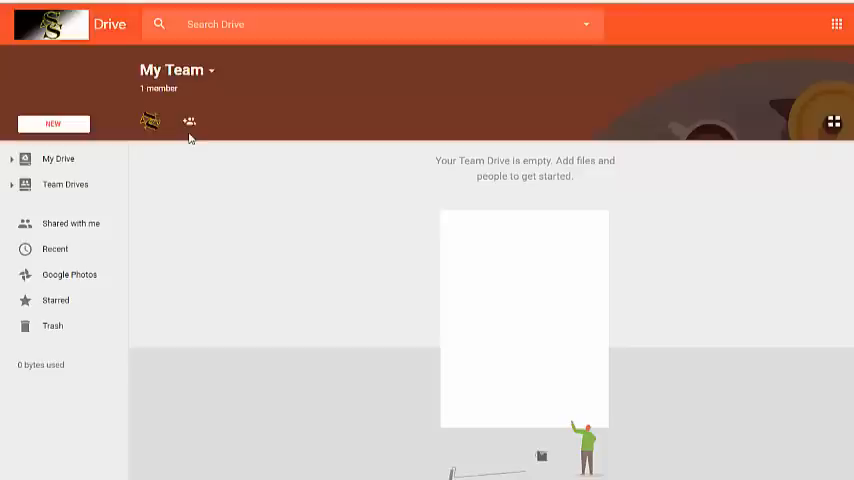
{"action": "mouse_move", "coordinate": [188, 122]}
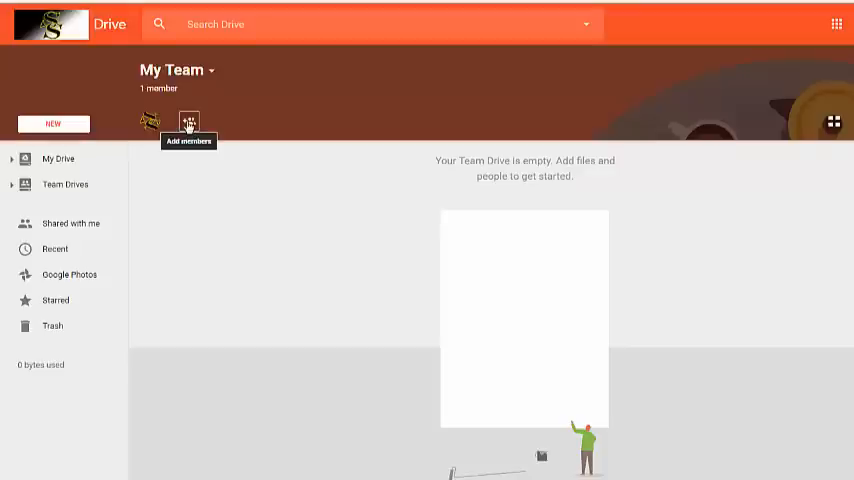
{"action": "left_click", "coordinate": [188, 122]}
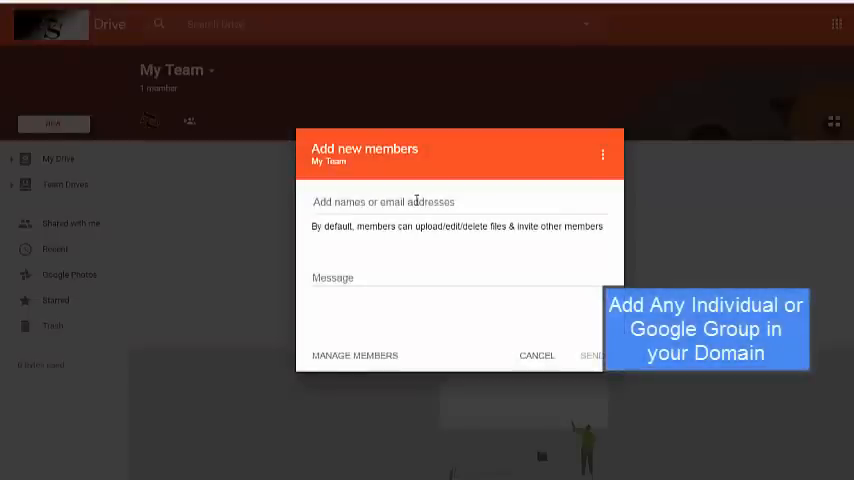
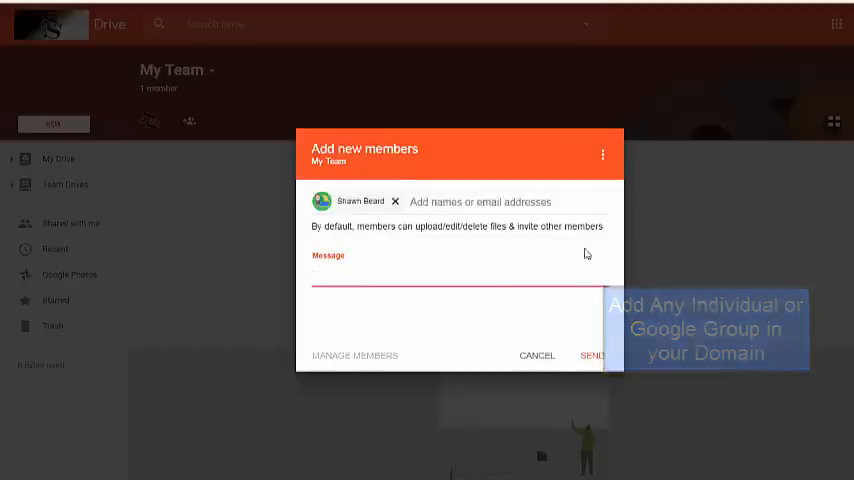
{"action": "type", "text": "Welcome to the Team Drive!  We will use this space to create and share documents for our team."}
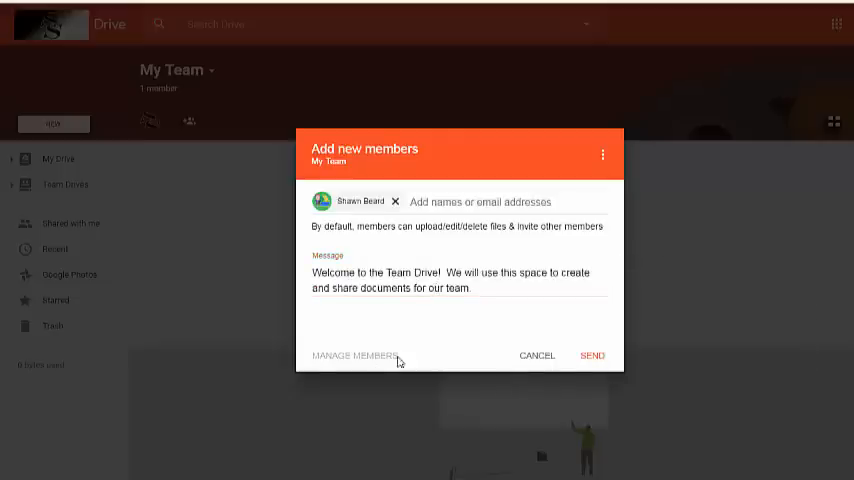
{"action": "left_click", "coordinate": [592, 356]}
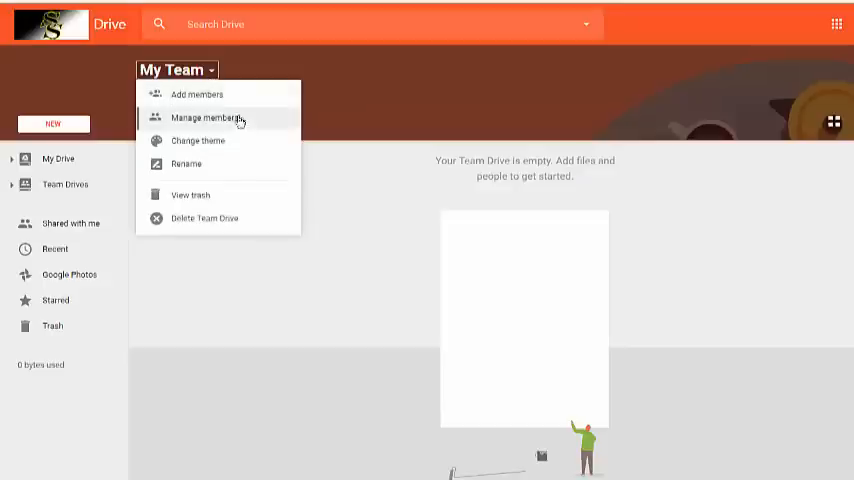
Review the members' Full access options in Manage members and leave both unchanged.
{"action": "left_click", "coordinate": [208, 118]}
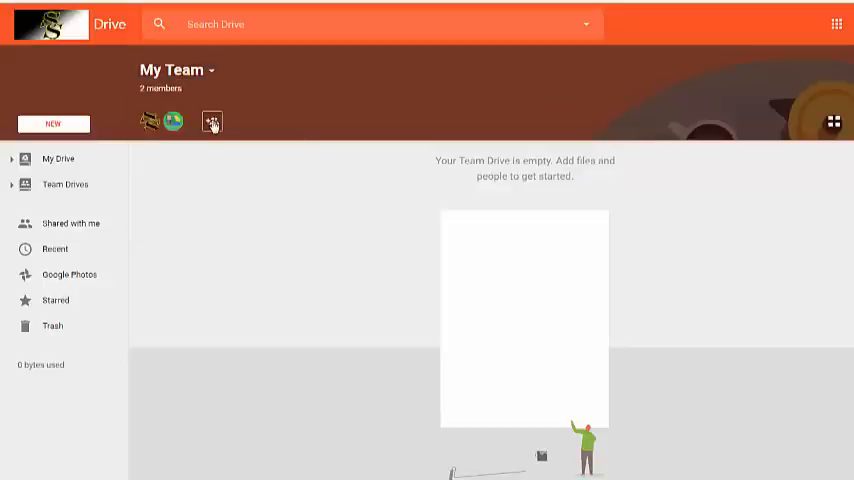
{"action": "left_click", "coordinate": [212, 120]}
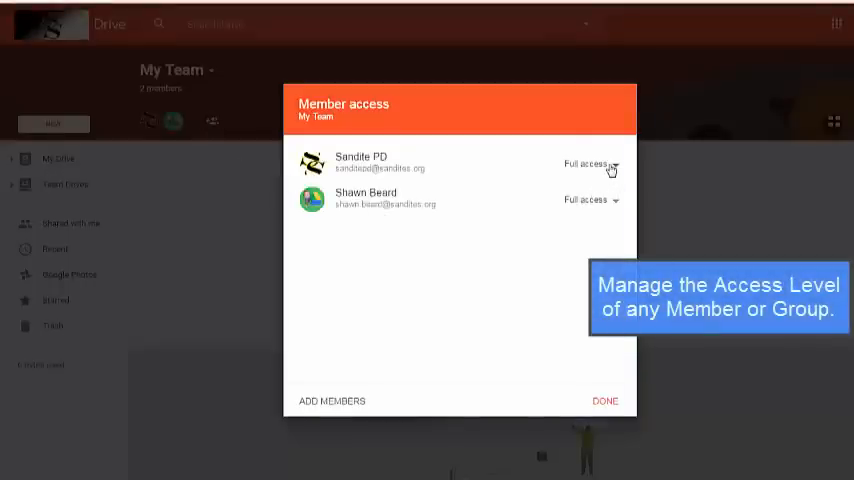
{"action": "left_click", "coordinate": [588, 164]}
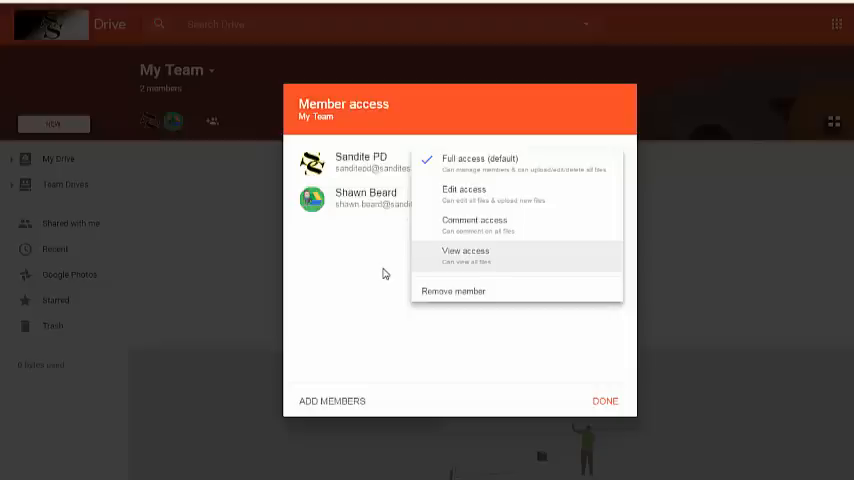
{"action": "mouse_move", "coordinate": [378, 276]}
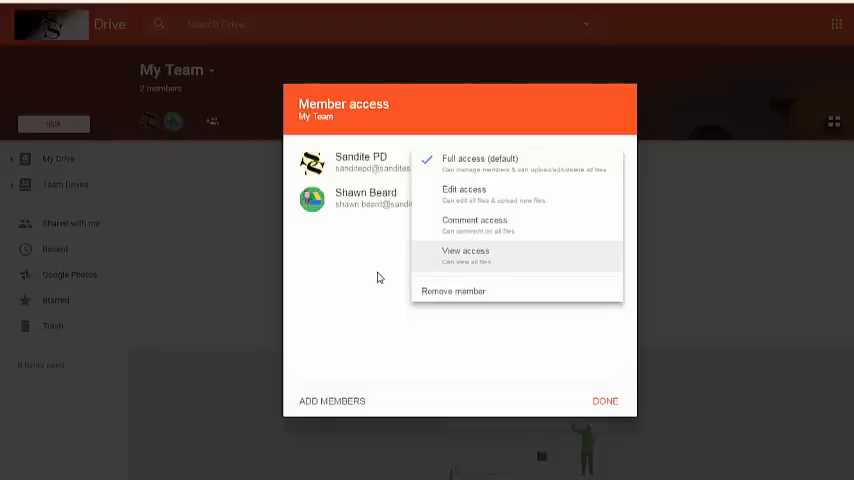
{"action": "mouse_move", "coordinate": [462, 260]}
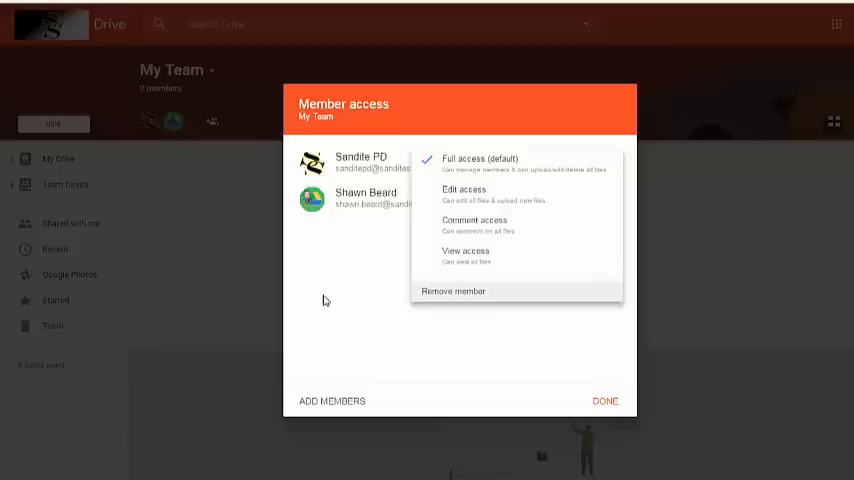
{"action": "mouse_move", "coordinate": [460, 292]}
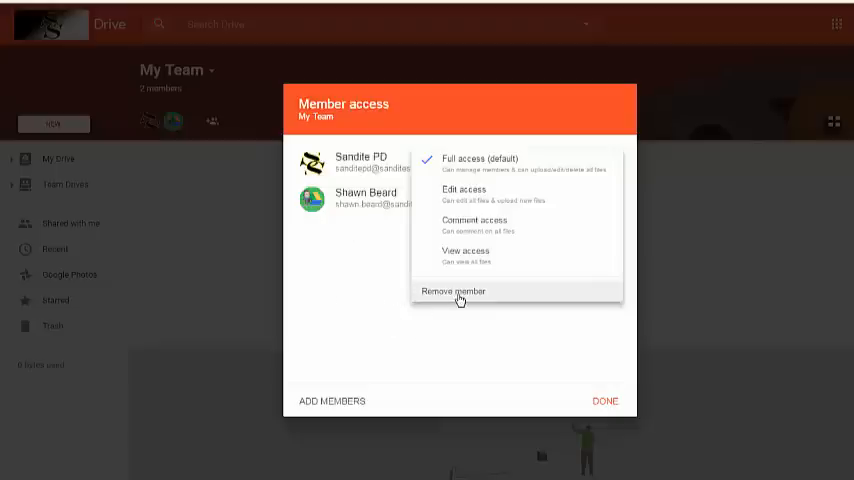
{"action": "mouse_move", "coordinate": [336, 320]}
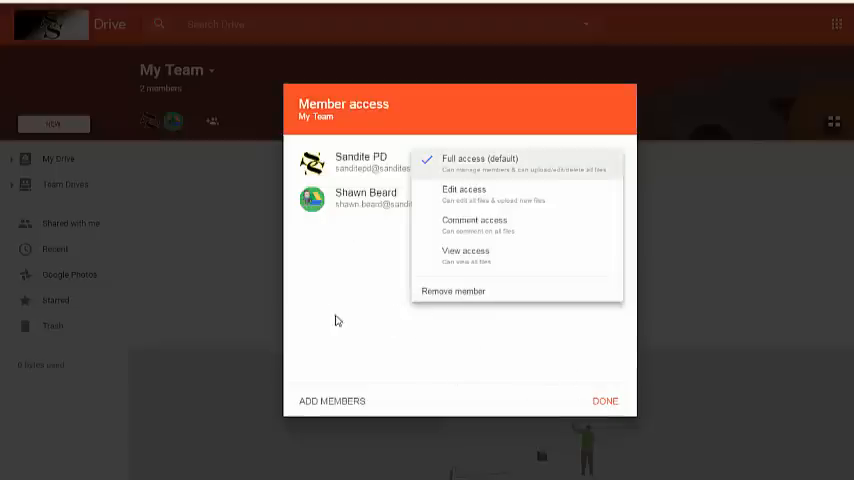
{"action": "left_click", "coordinate": [604, 400]}
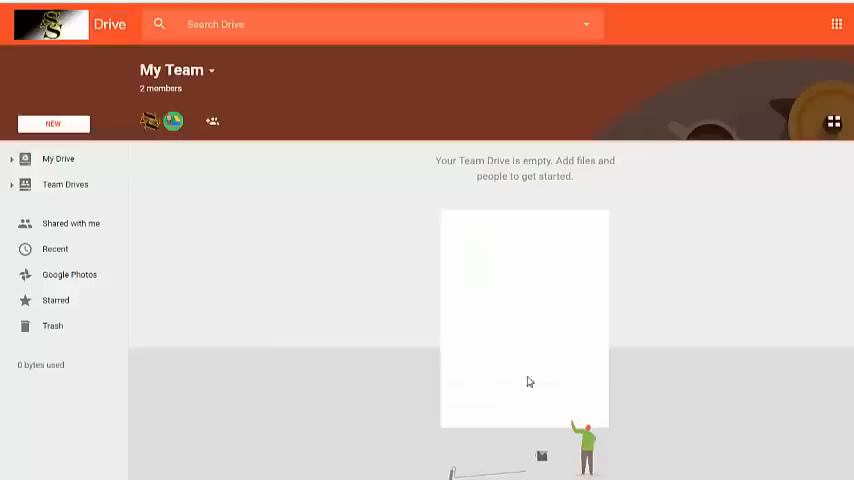
{"action": "mouse_move", "coordinate": [432, 308]}
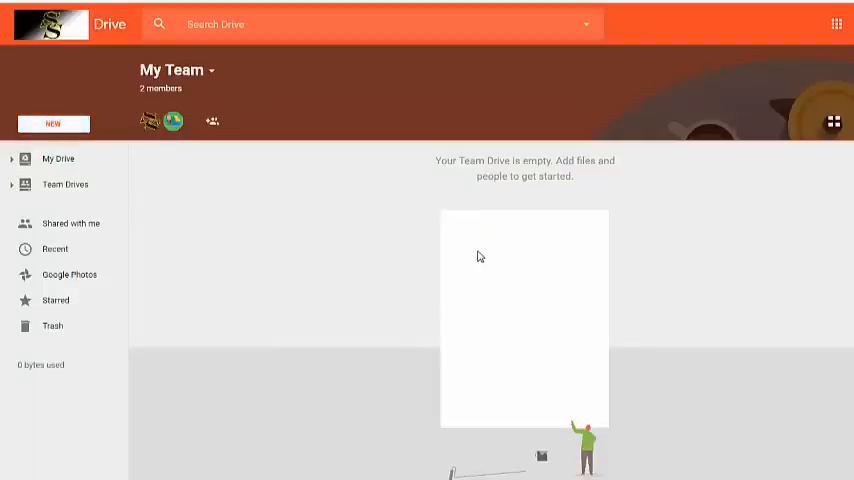
Start a new Google Docs document from the New menu in My Team.
{"action": "left_click", "coordinate": [52, 122]}
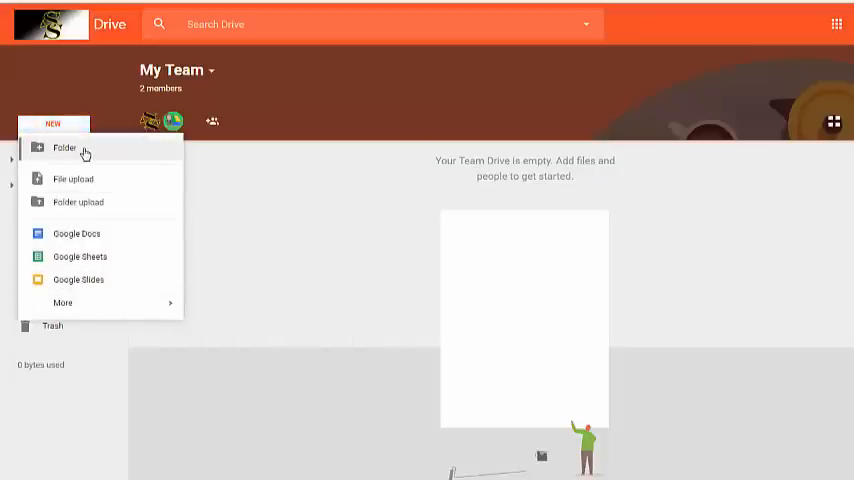
{"action": "mouse_move", "coordinate": [72, 180]}
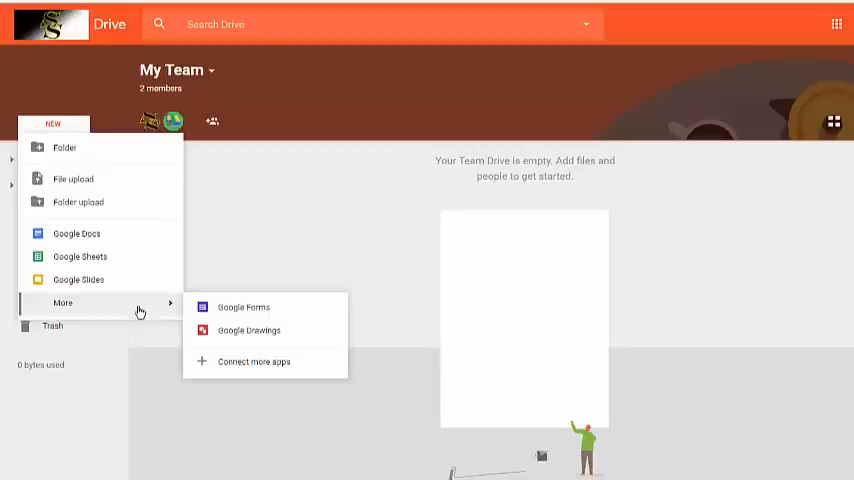
{"action": "left_click", "coordinate": [76, 234]}
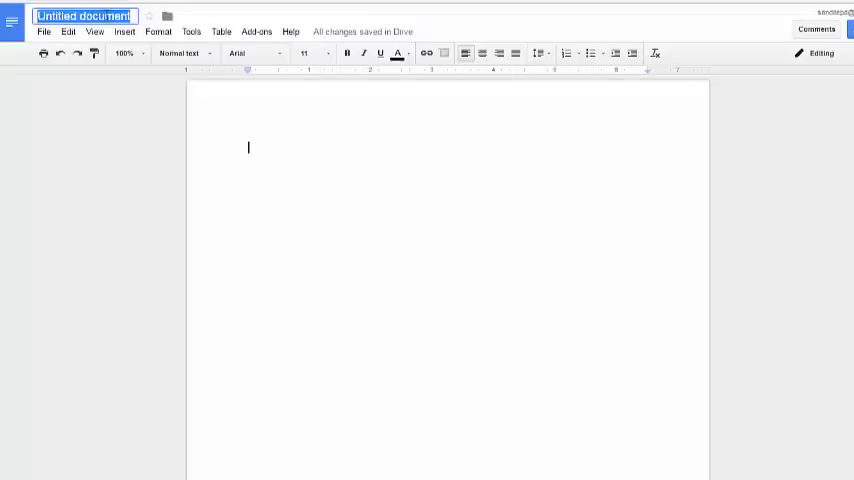
Rename the document 'My Doc', cancel sharing, and return to the My Team drive.
{"action": "type", "text": "My Doc"}
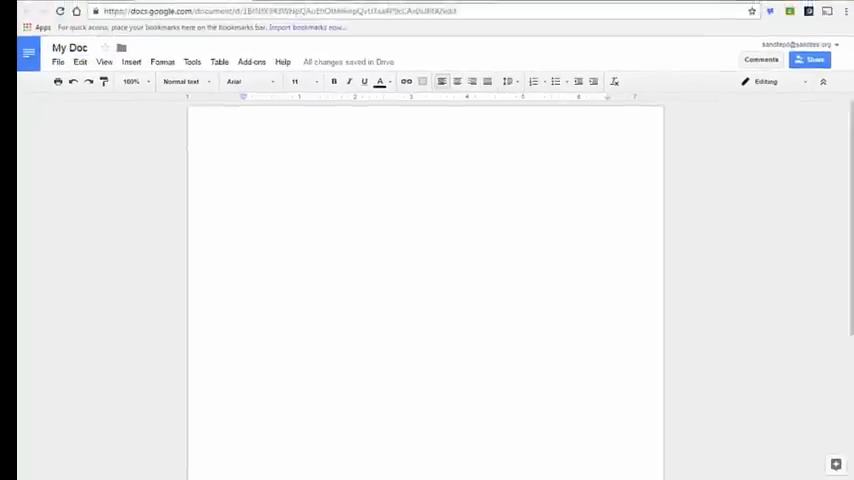
{"action": "left_click", "coordinate": [810, 60]}
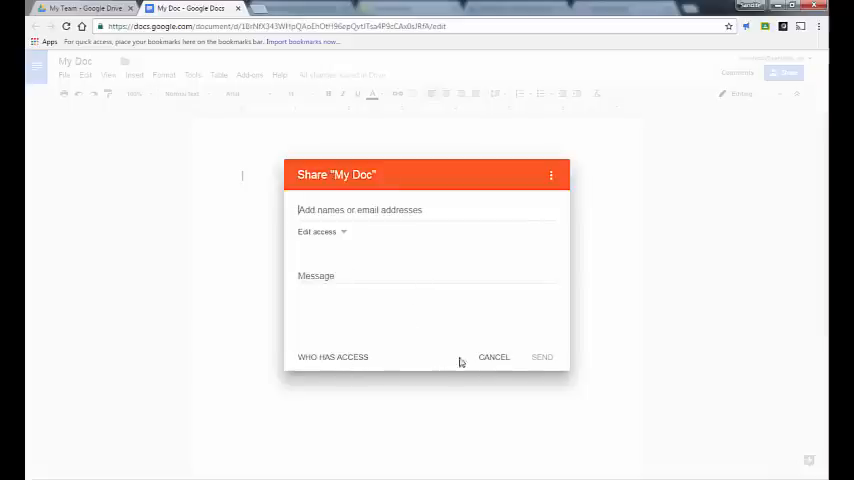
{"action": "left_click", "coordinate": [492, 356]}
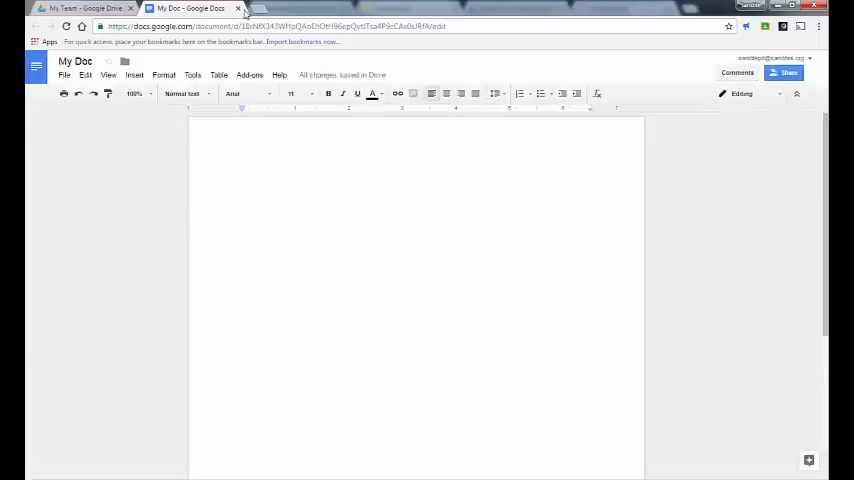
{"action": "left_click", "coordinate": [84, 8]}
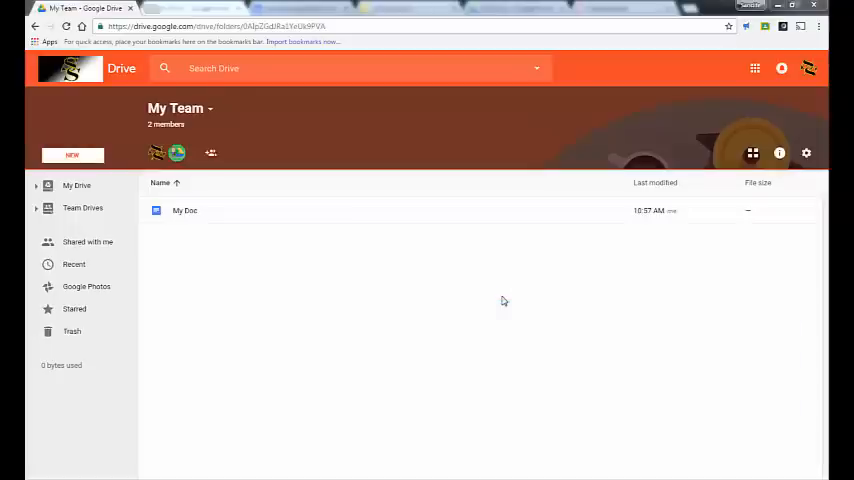
{"action": "mouse_move", "coordinate": [560, 280]}
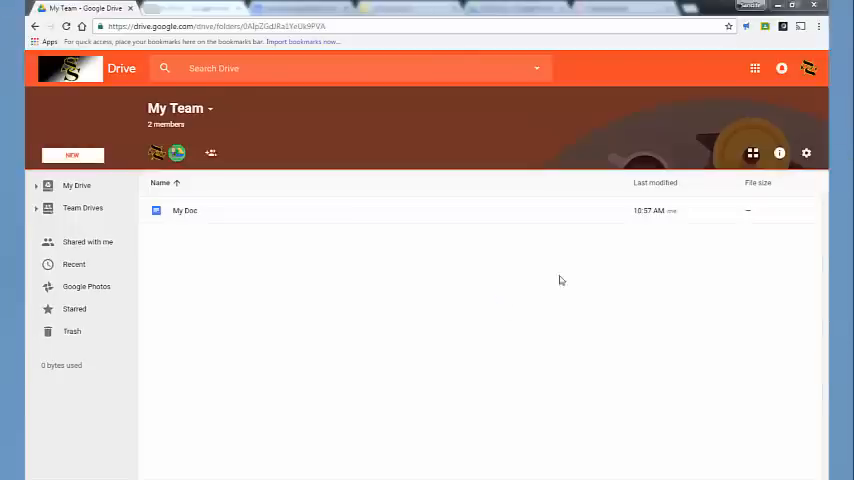